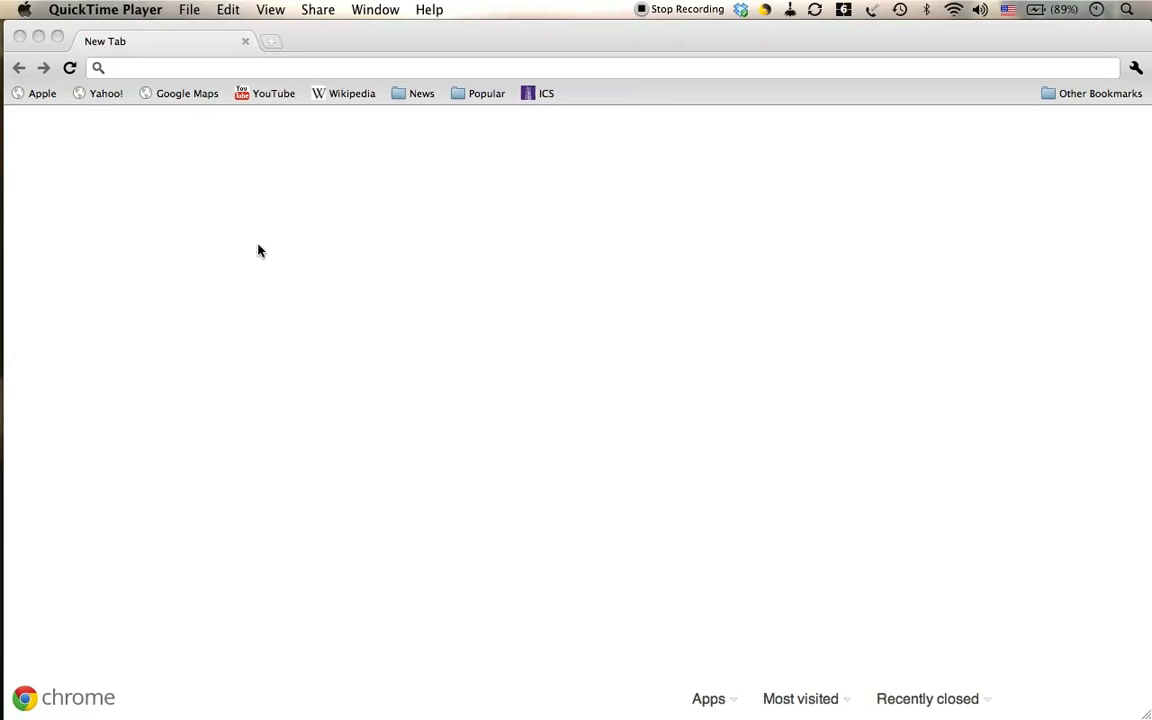
pyautogui.moveTo(260, 258)
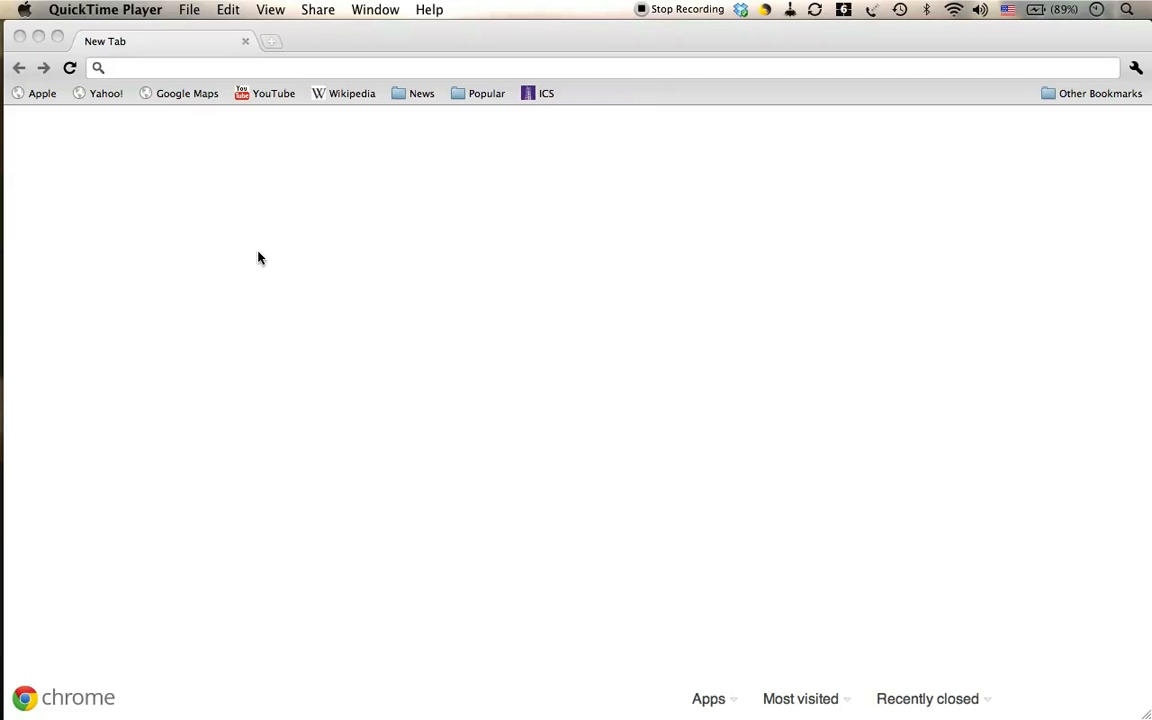
pyautogui.moveTo(268, 258)
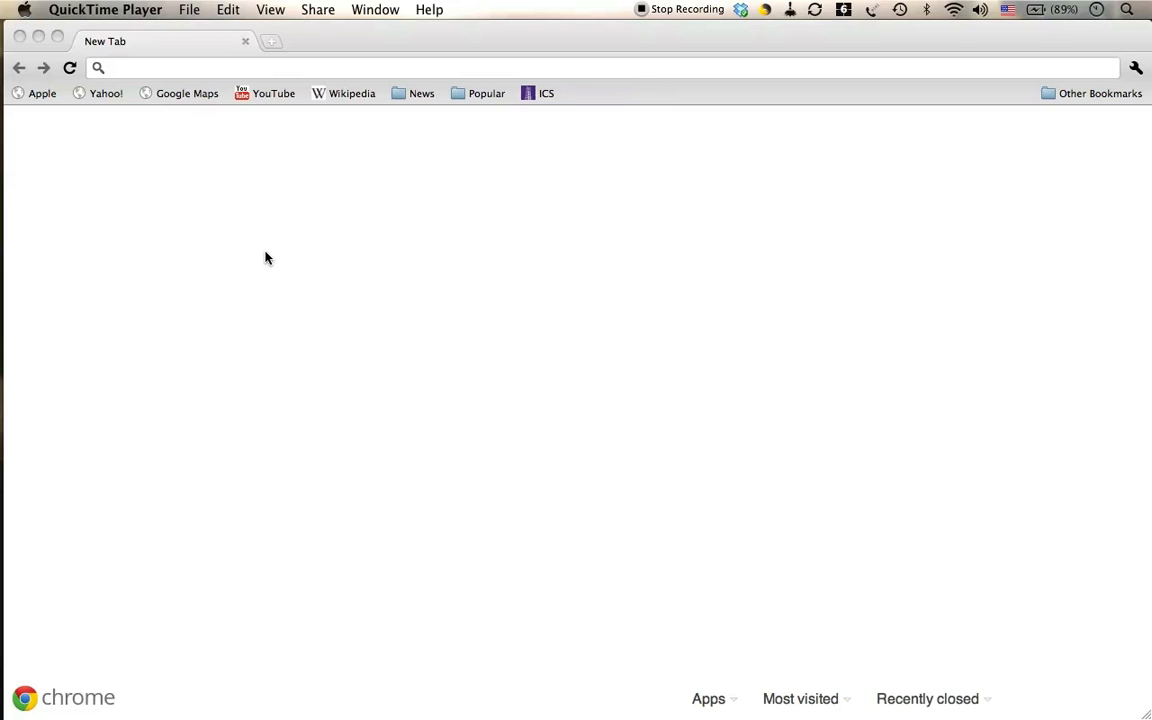
pyautogui.moveTo(168, 68)
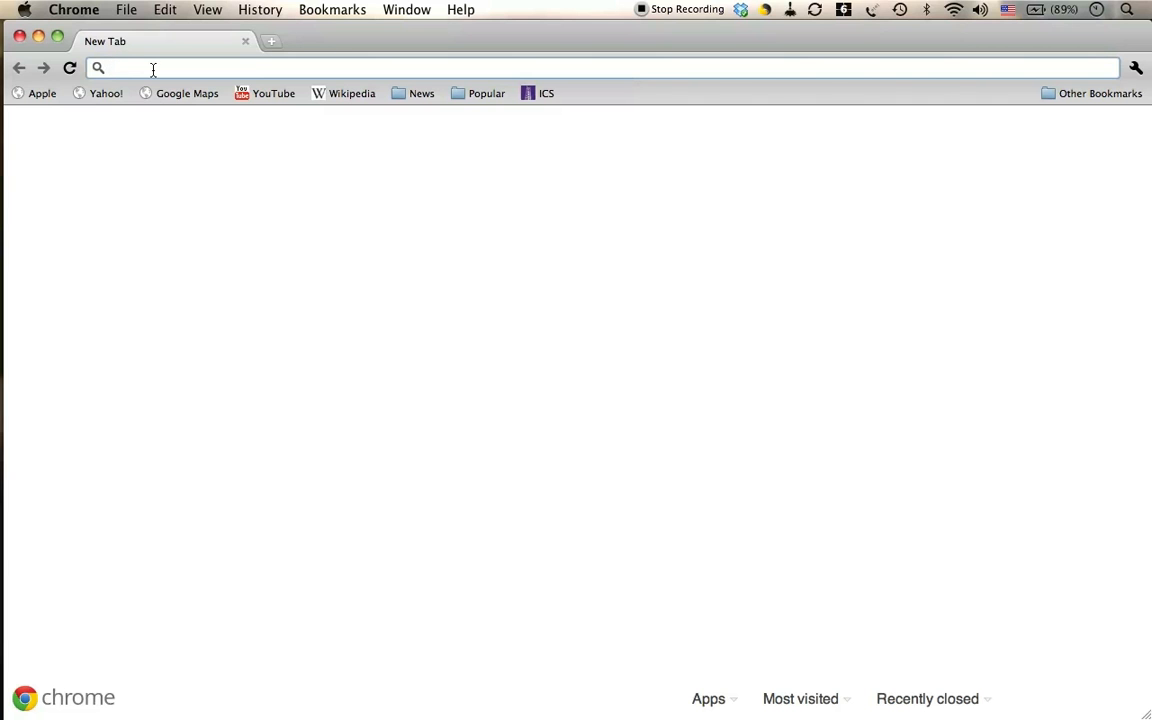
# - Navigate to the SBL home page at sbl-site.org from the address bar
pyautogui.write('sbl')
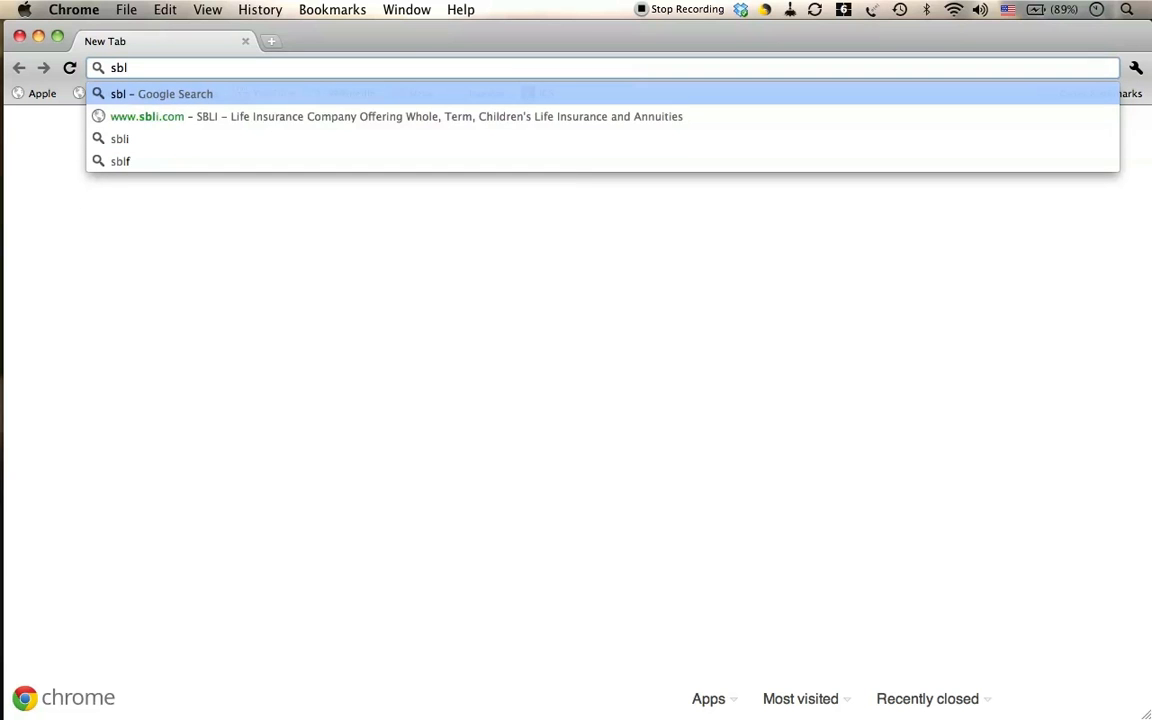
pyautogui.write('-si')
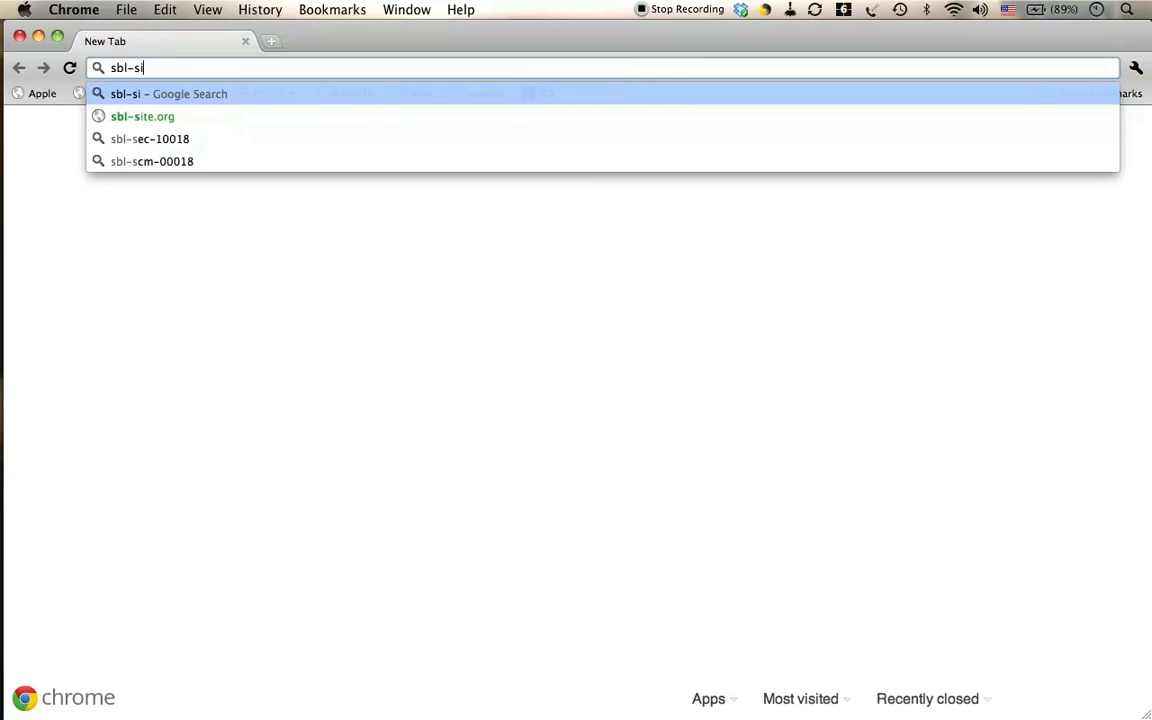
pyautogui.click(142, 116)
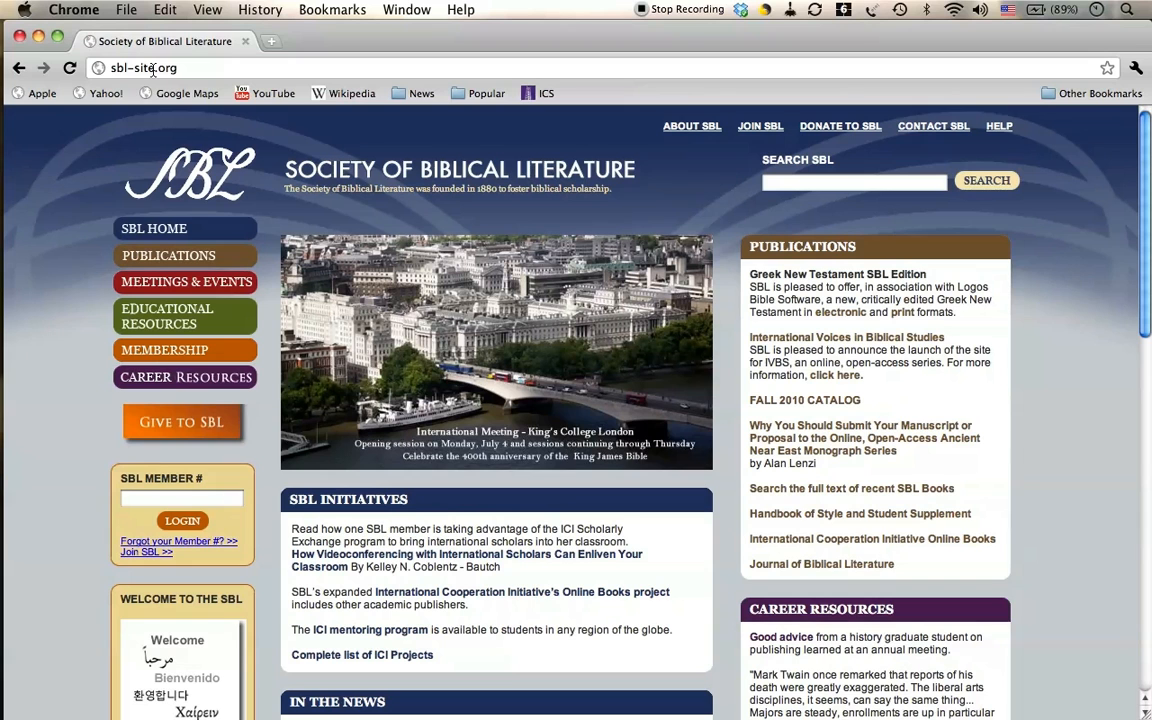
pyautogui.moveTo(56, 288)
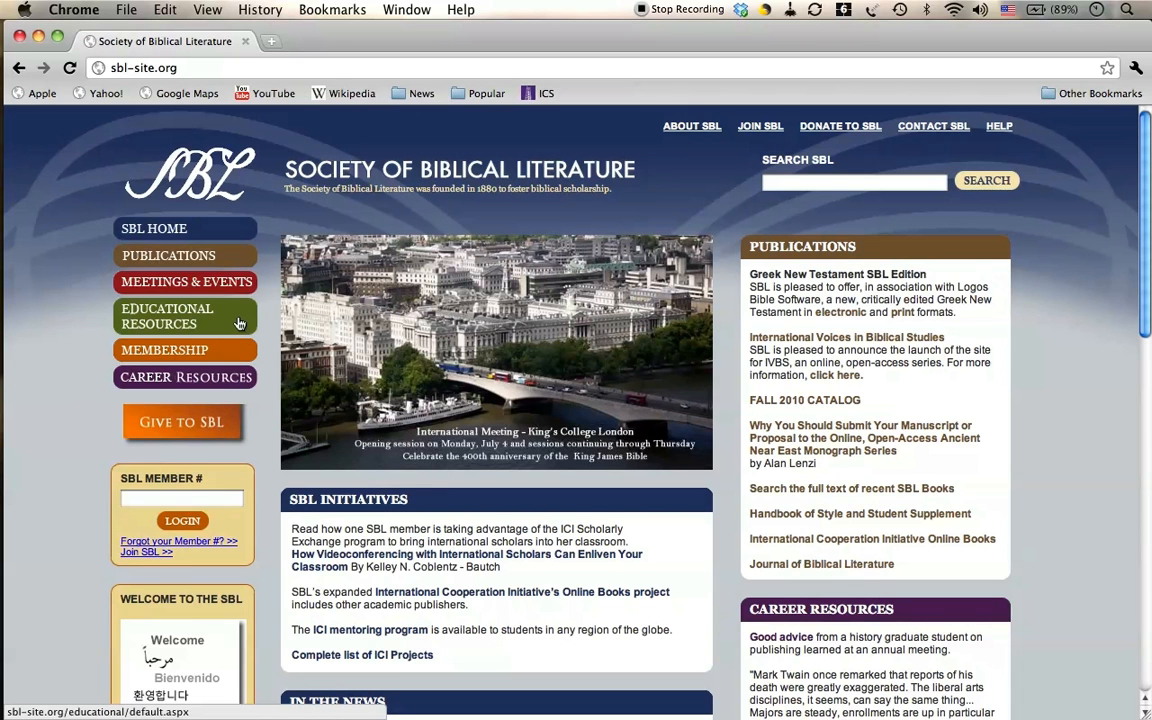
pyautogui.moveTo(230, 318)
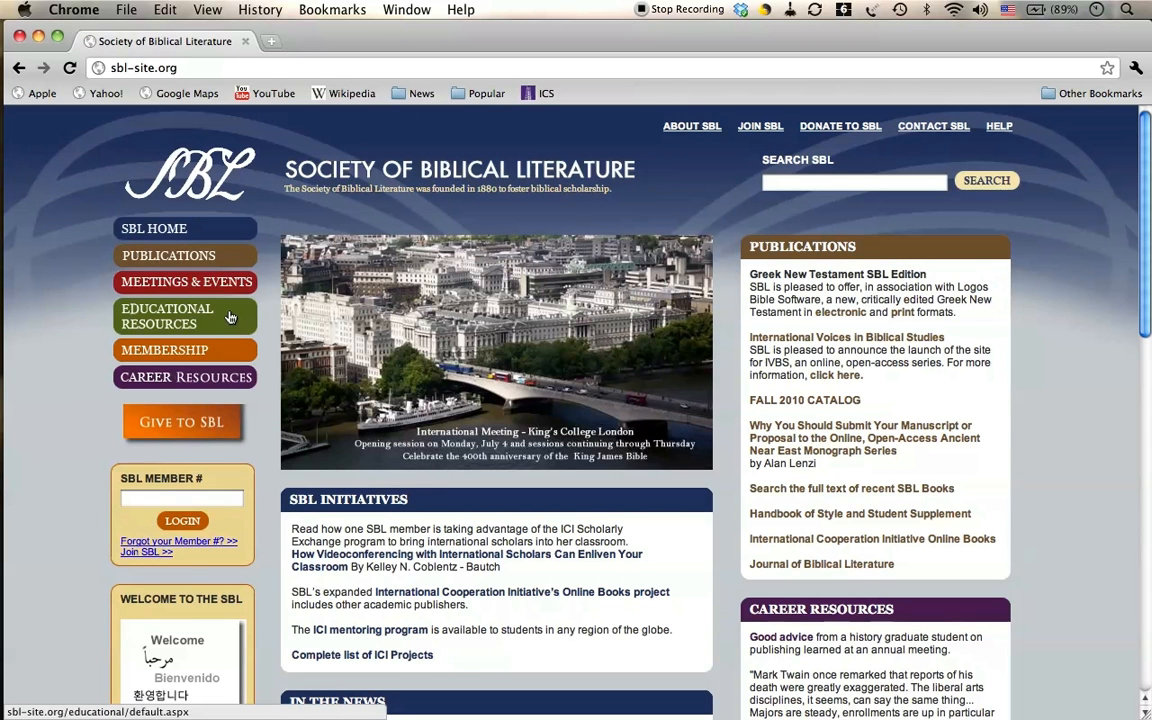
# - Reach the SBL Hebrew Font page via Educational Resources and Biblical Fonts
pyautogui.click(168, 316)
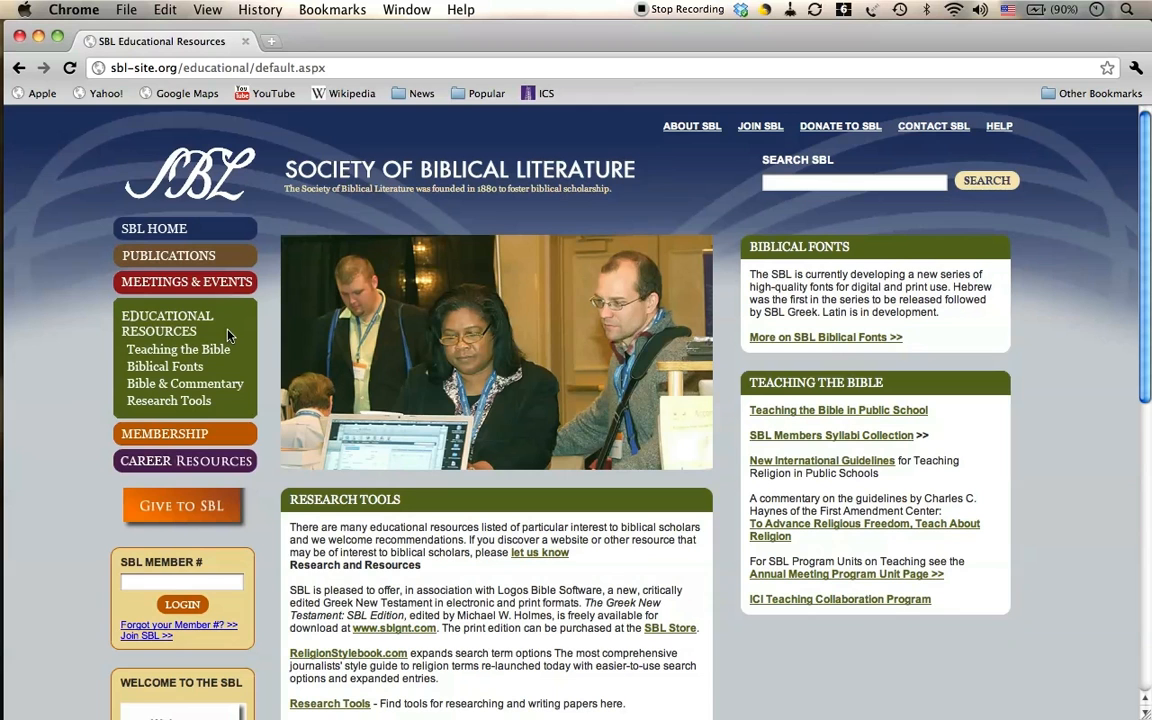
pyautogui.moveTo(164, 366)
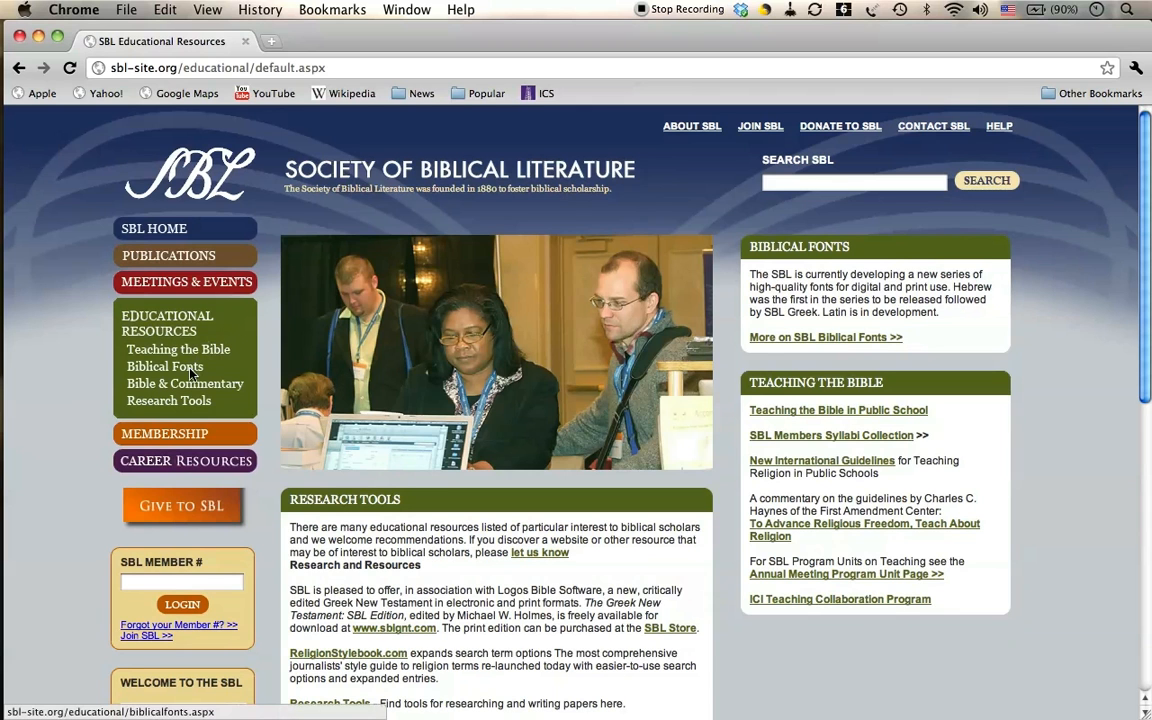
pyautogui.moveTo(200, 372)
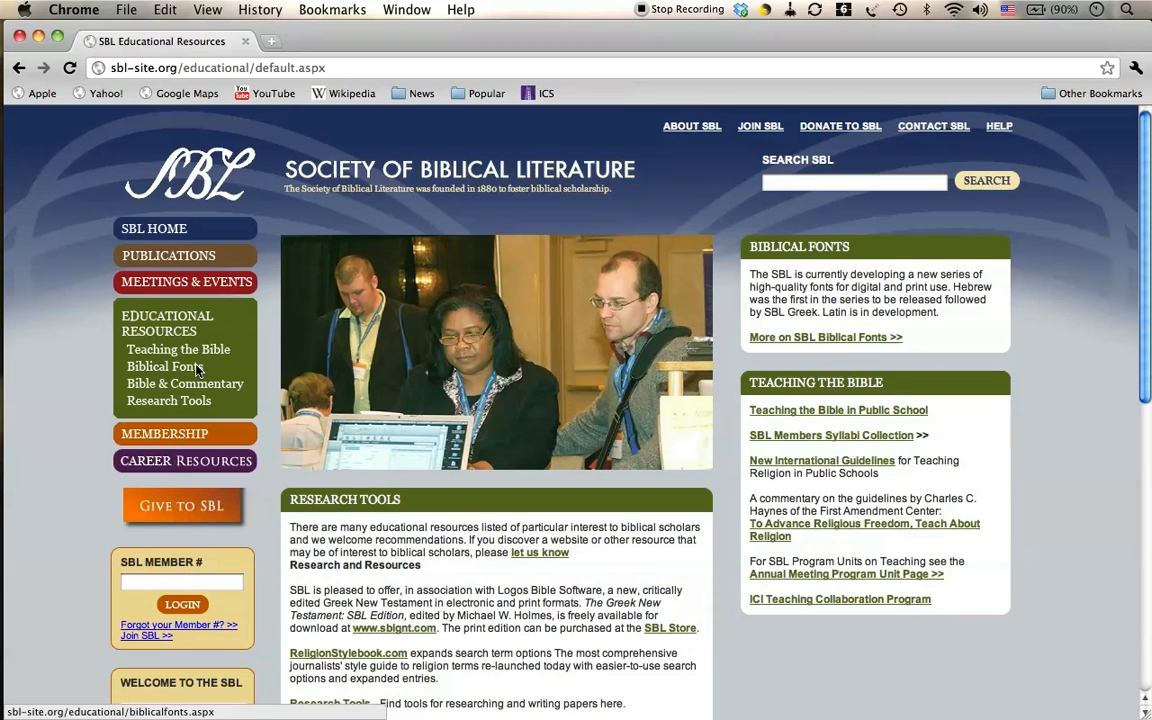
pyautogui.click(152, 366)
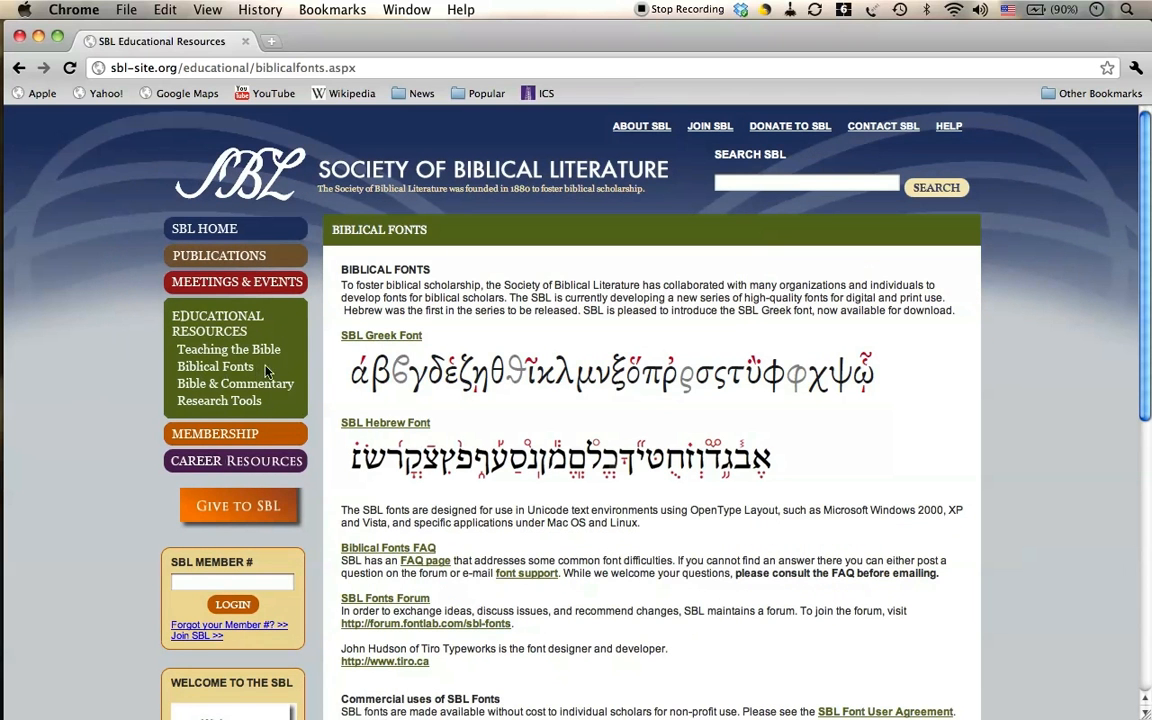
pyautogui.moveTo(332, 364)
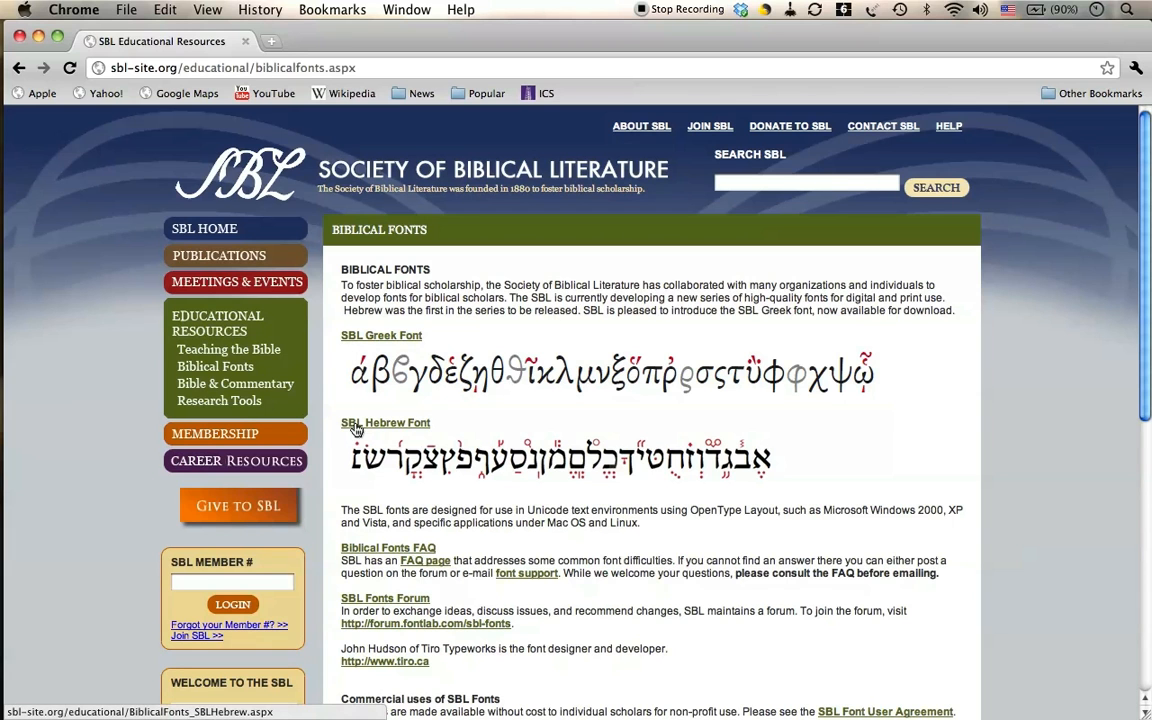
pyautogui.moveTo(332, 432)
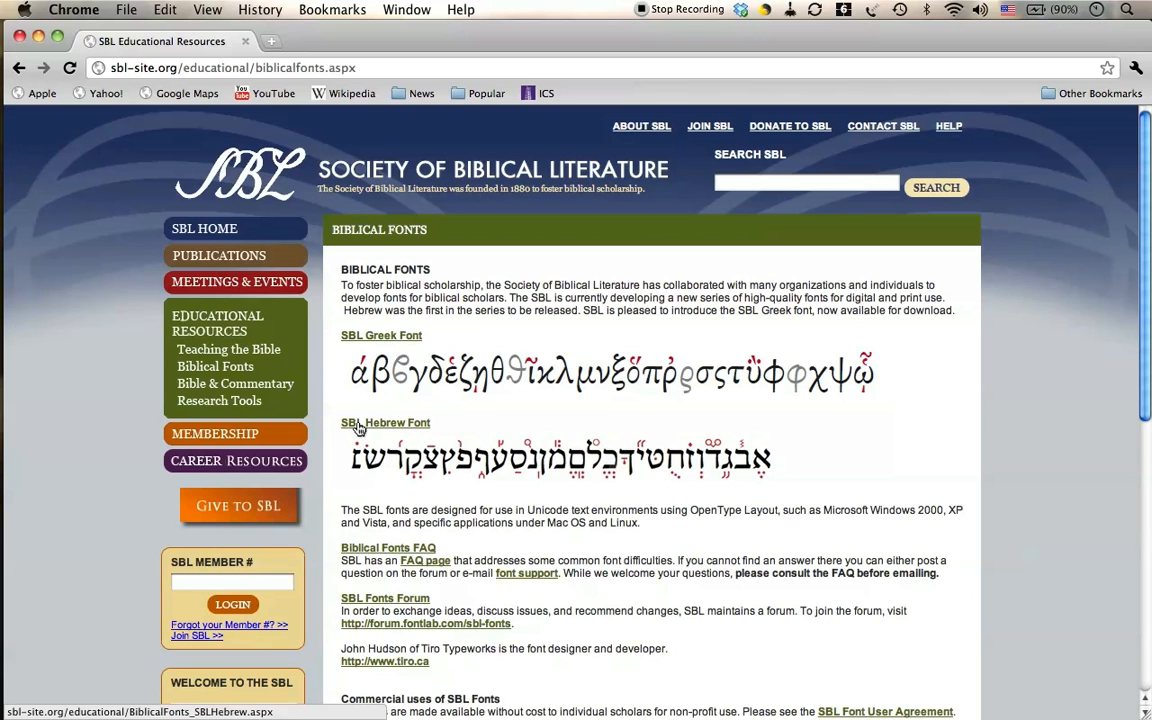
pyautogui.click(384, 422)
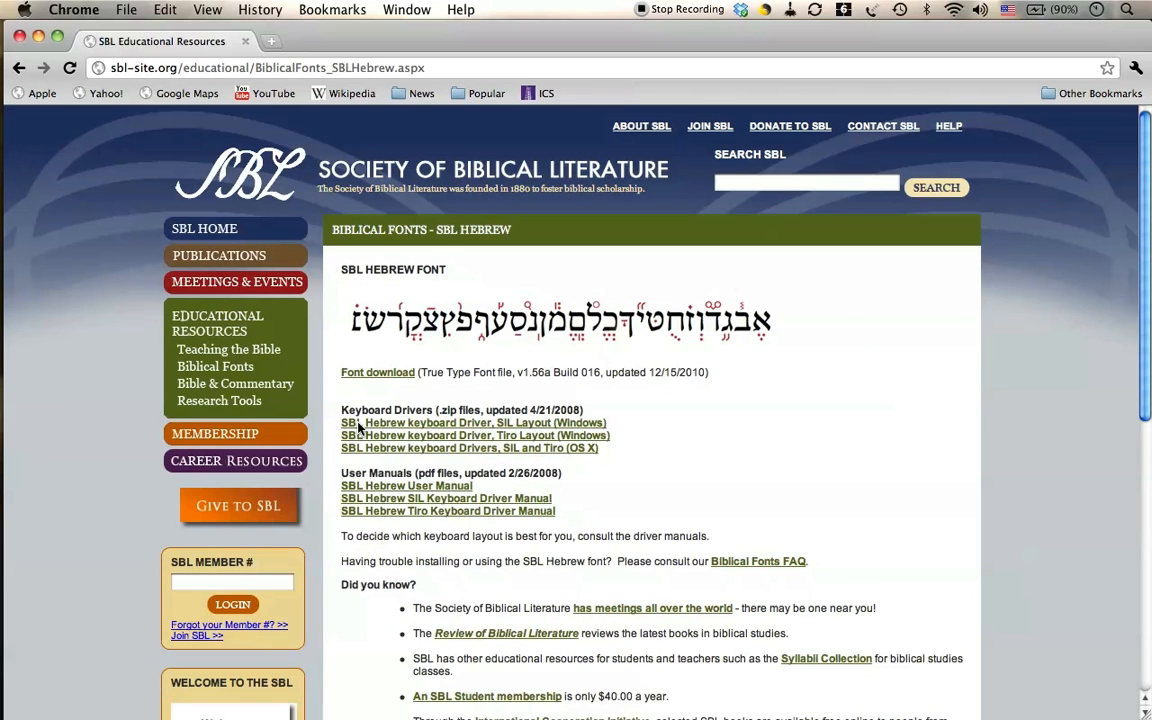
# - Download the SBL Hebrew TrueType font file SBL_Hbrw (1).ttf via the Font download link
pyautogui.scroll(-3)
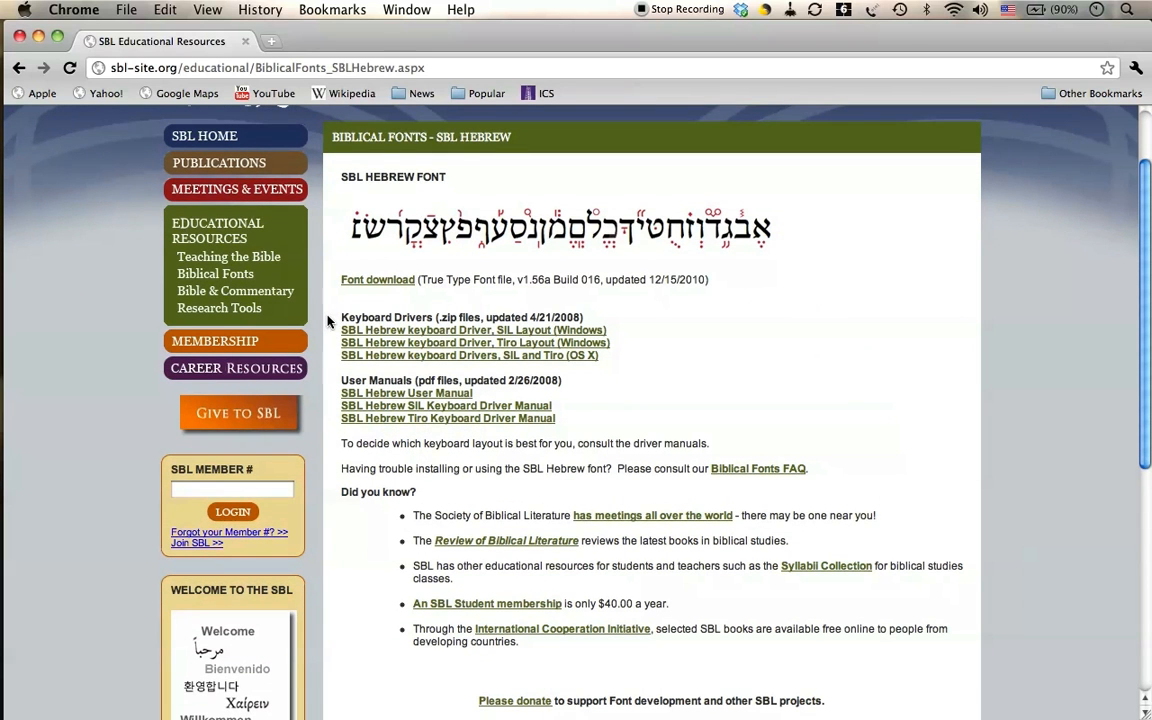
pyautogui.moveTo(324, 308)
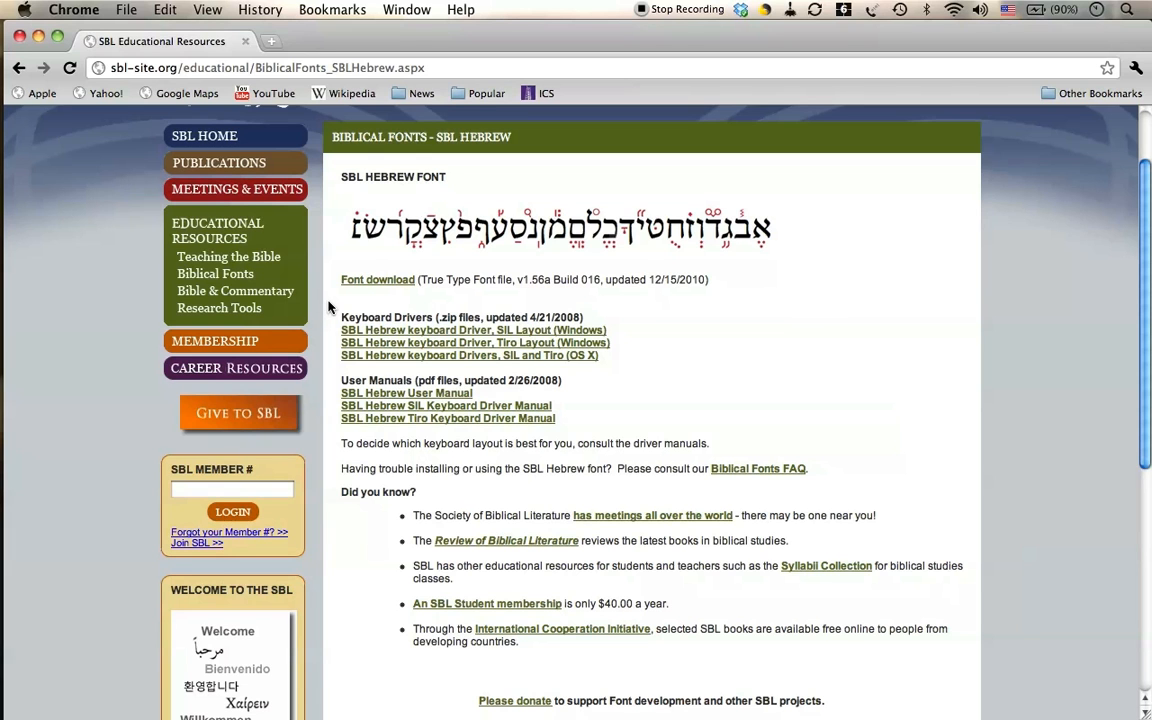
pyautogui.moveTo(332, 298)
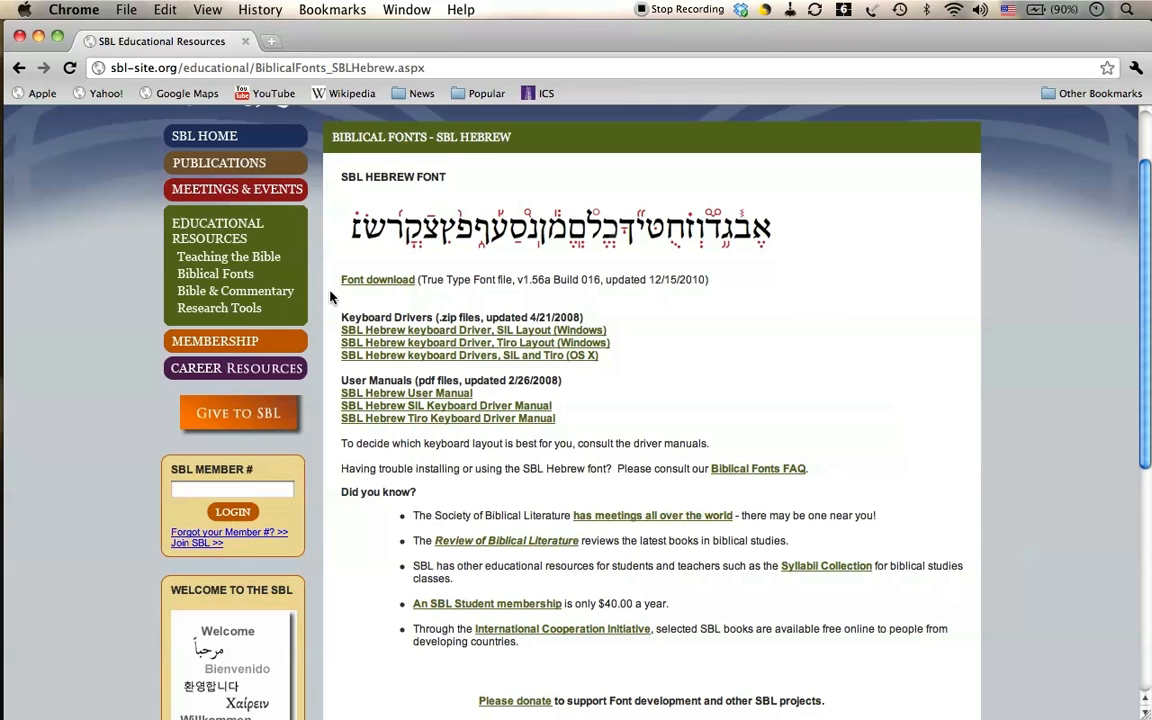
pyautogui.moveTo(336, 292)
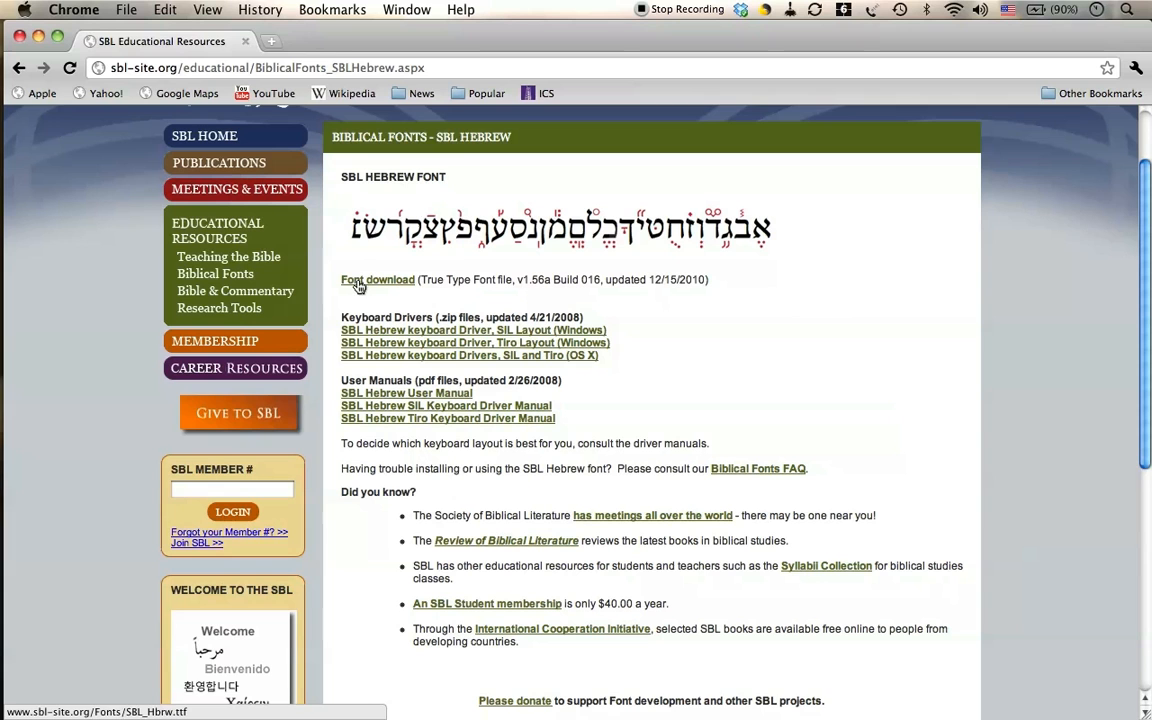
pyautogui.click(378, 280)
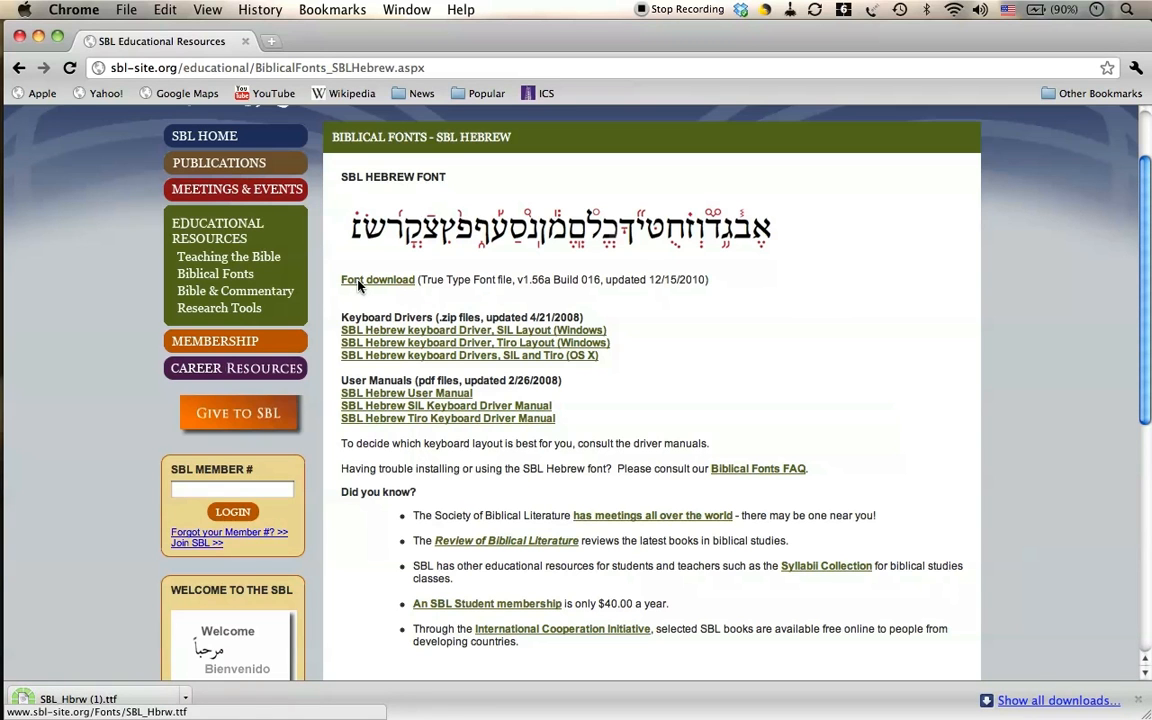
pyautogui.click(406, 8)
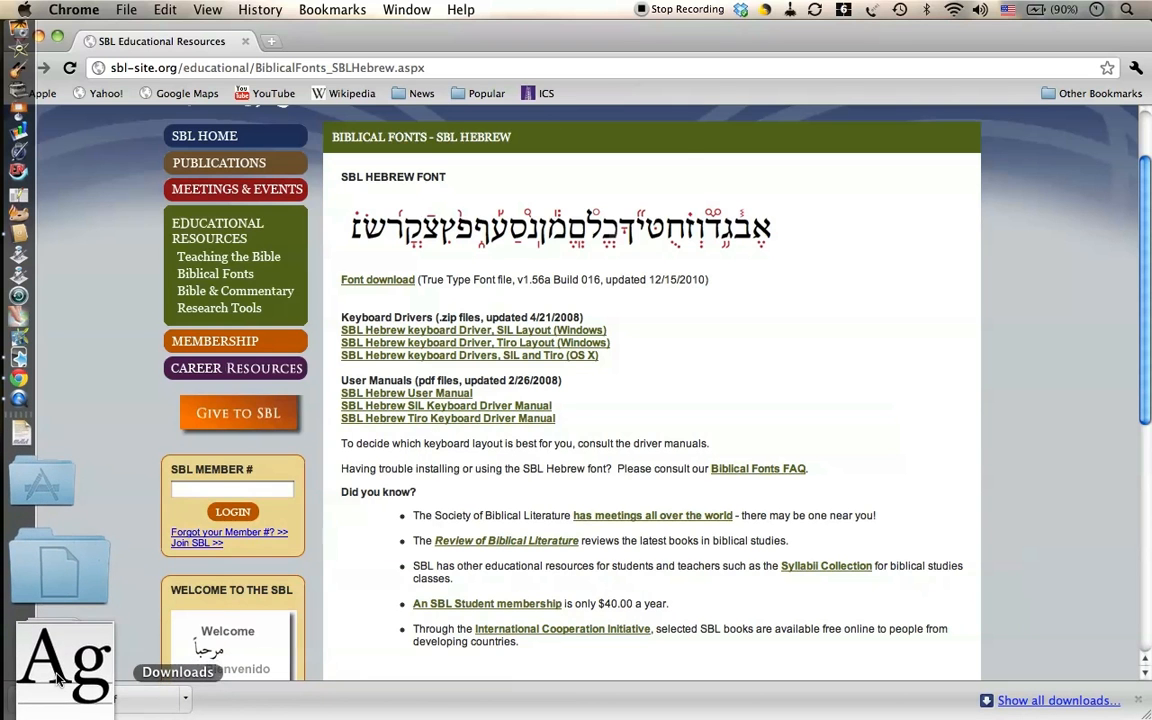
# - Open the downloaded SBL_Hbrw.ttf from the Downloads stack in a font preview
pyautogui.click(64, 660)
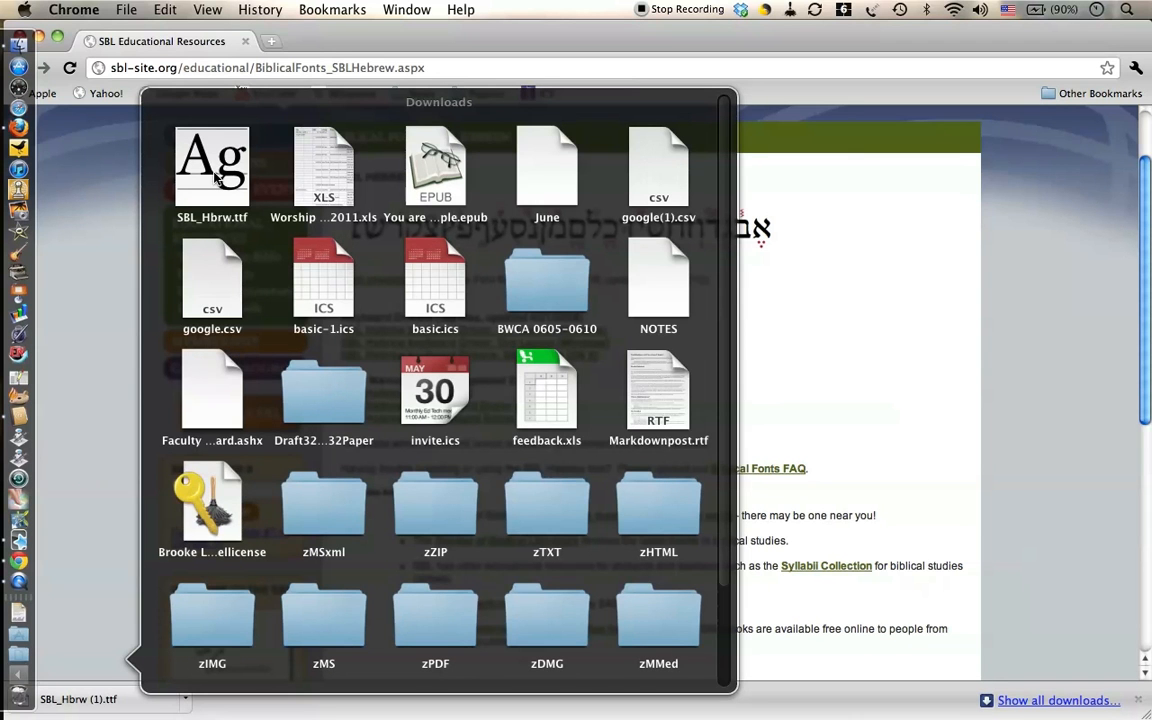
pyautogui.doubleClick(212, 164)
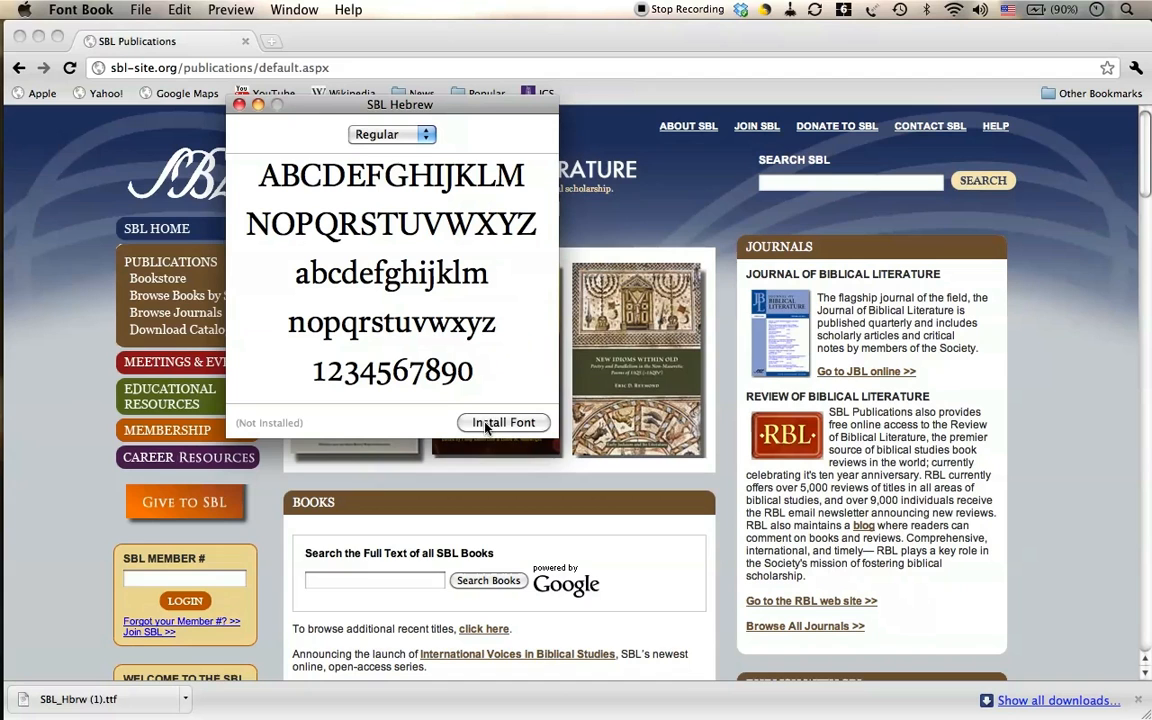
pyautogui.moveTo(248, 428)
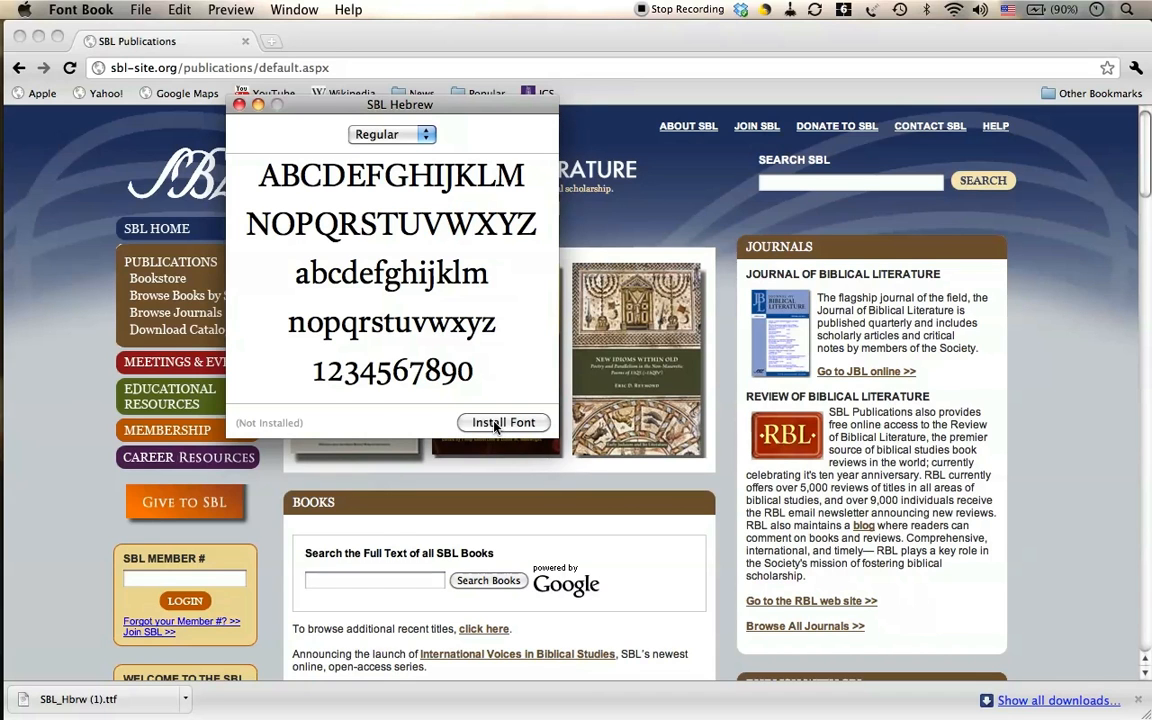
# - Install SBL Hebrew so it appears in the User font collection
pyautogui.click(504, 422)
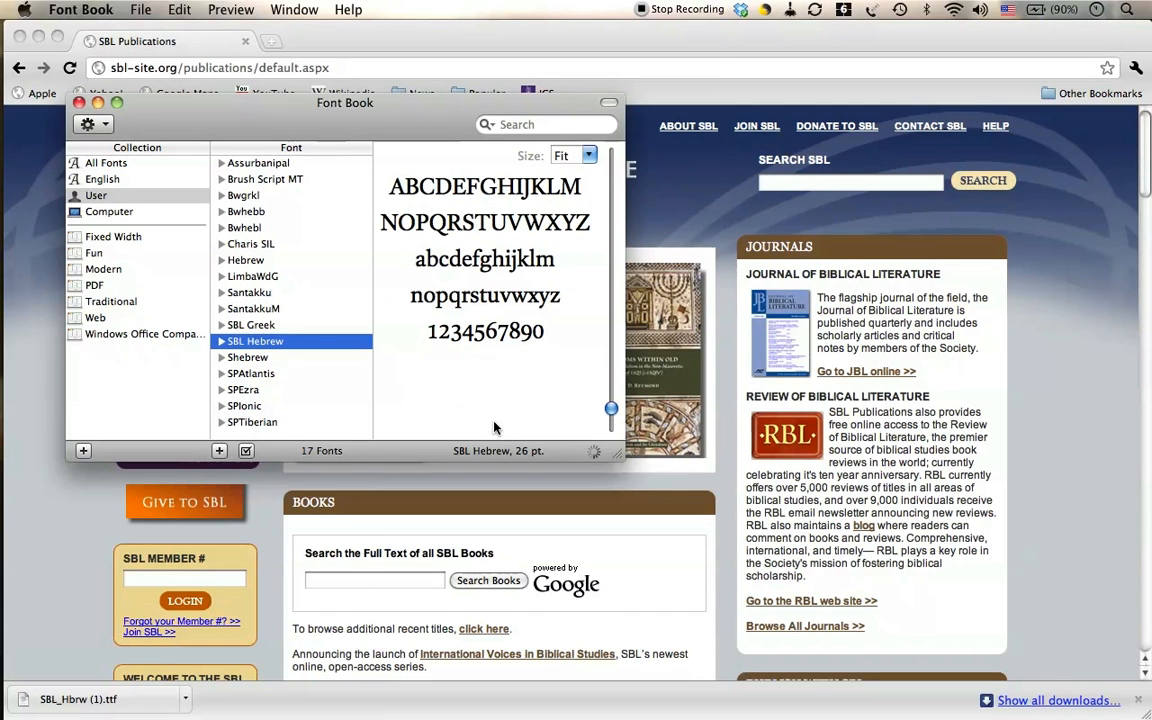
pyautogui.moveTo(260, 332)
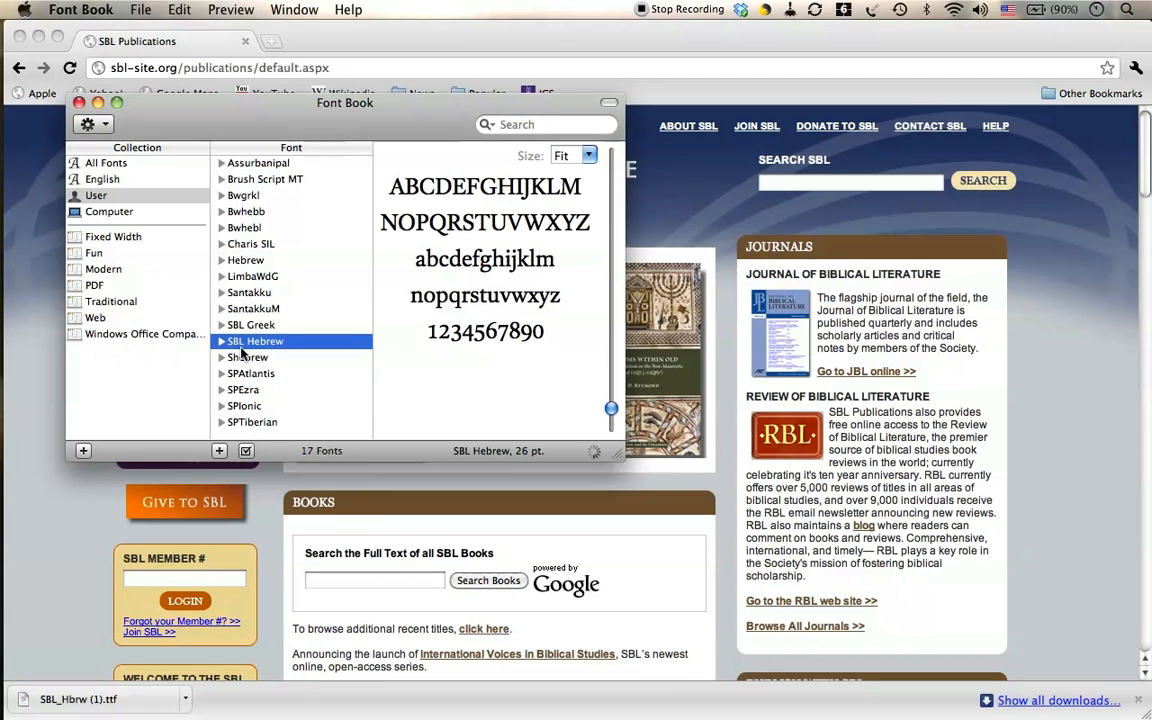
pyautogui.moveTo(256, 340)
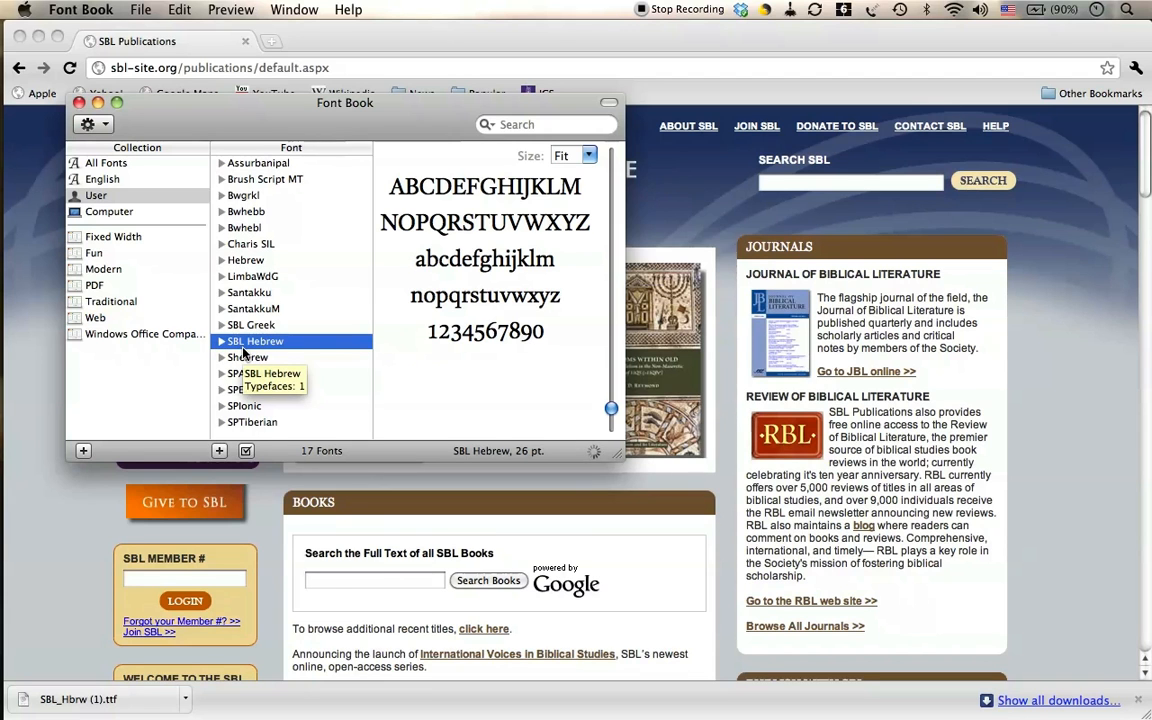
pyautogui.moveTo(80, 104)
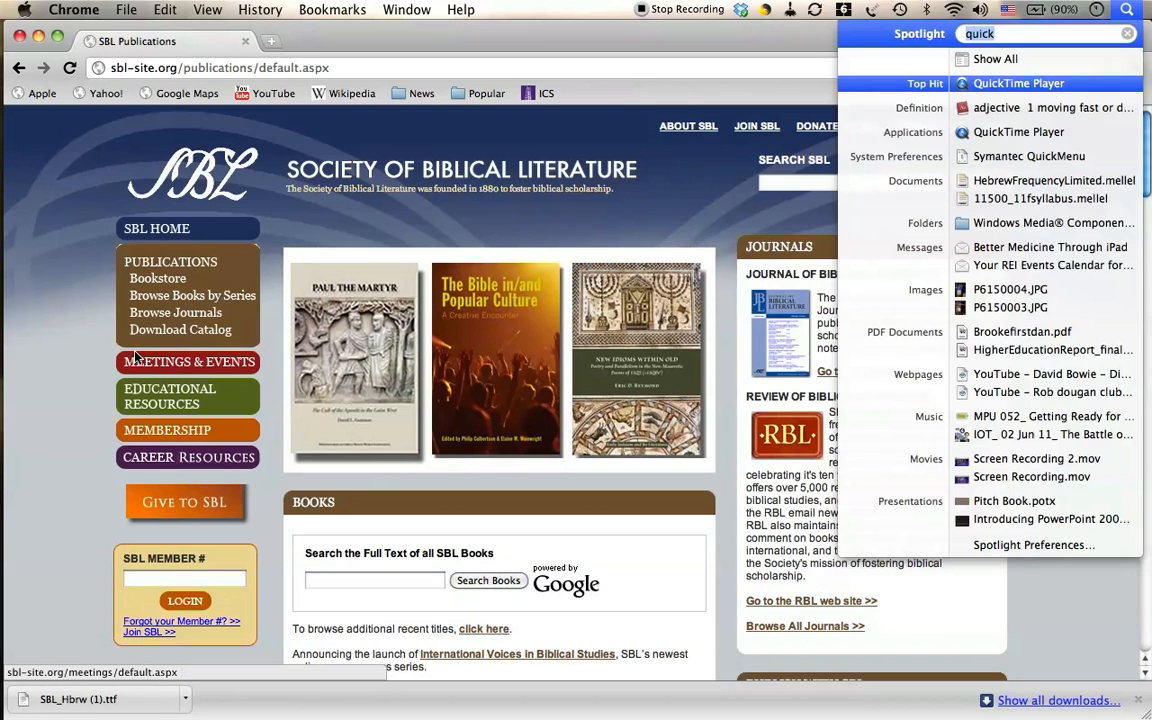
# - Launch Anki via Spotlight, review a Hebrew card in the Quiz03 deck, then close the window
pyautogui.write('anki')
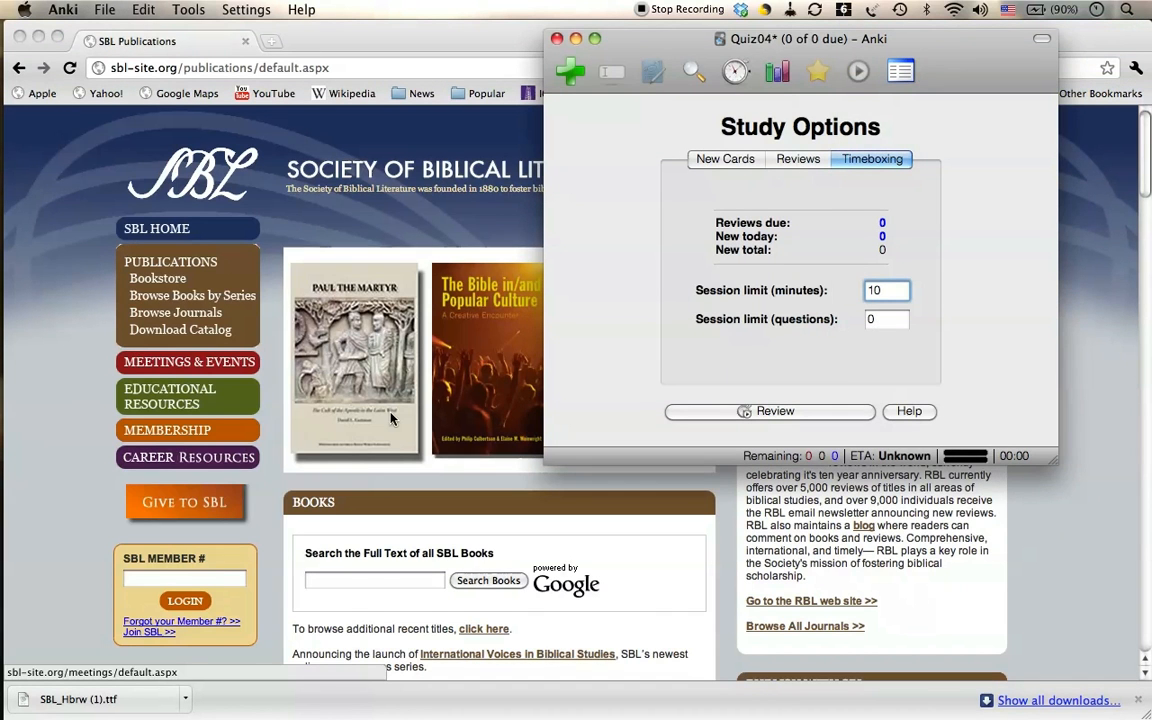
pyautogui.click(64, 8)
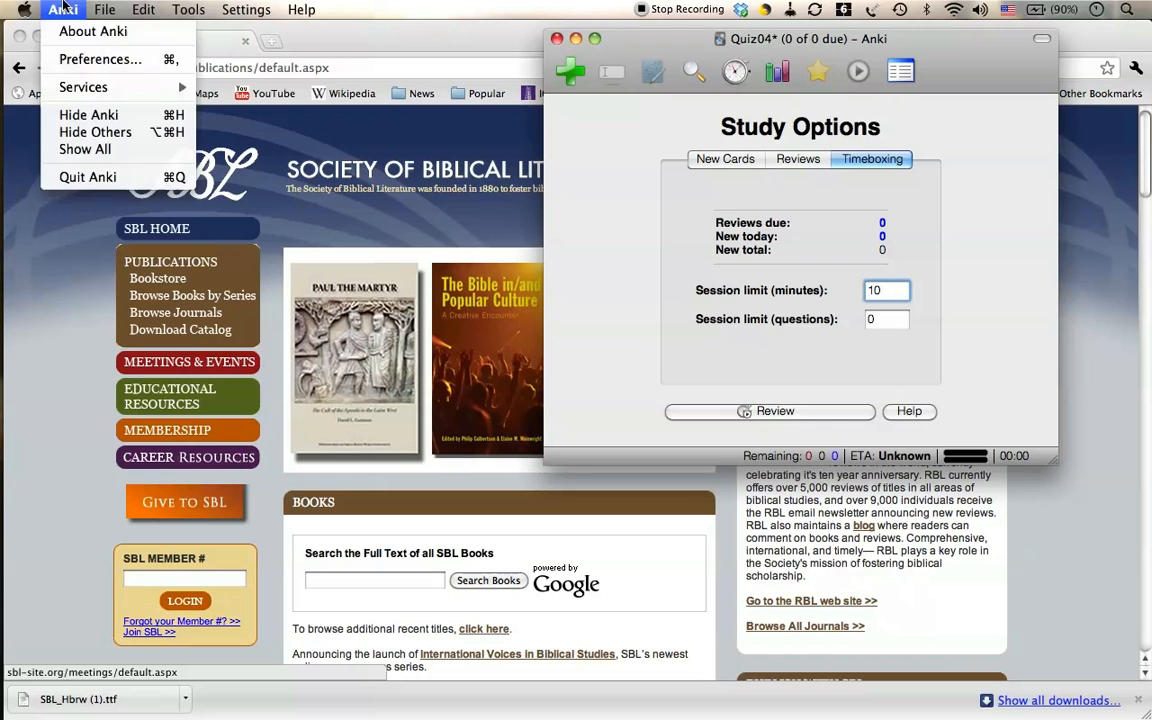
pyautogui.click(104, 8)
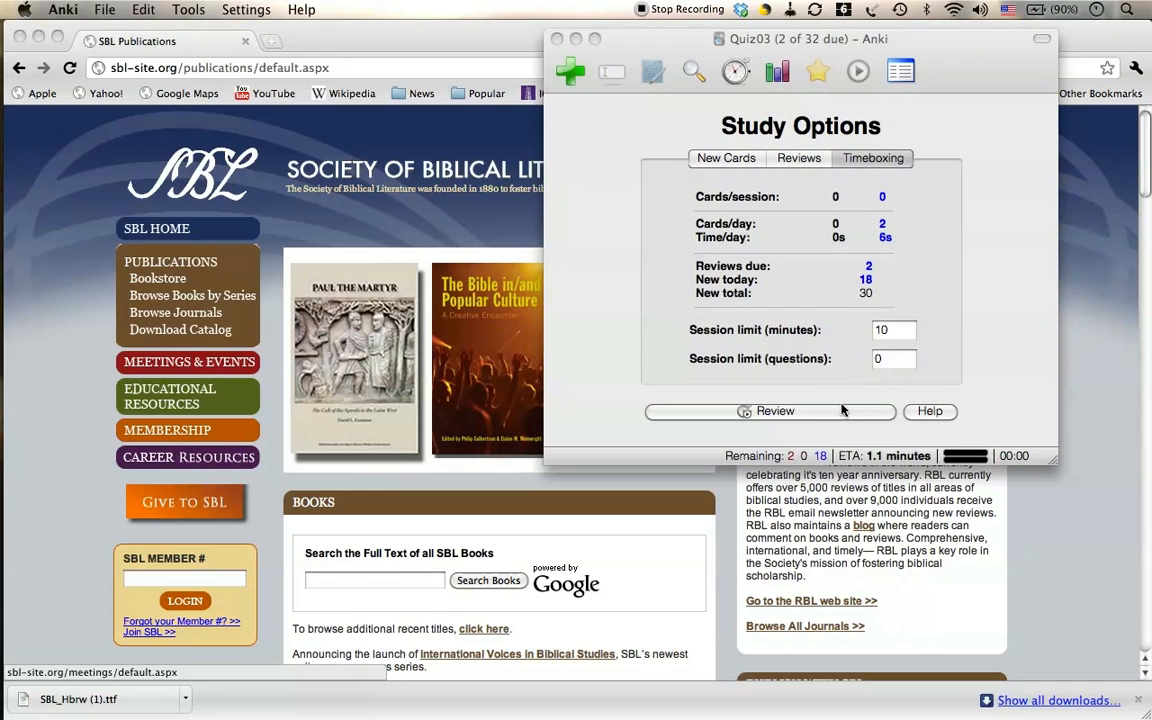
pyautogui.moveTo(844, 418)
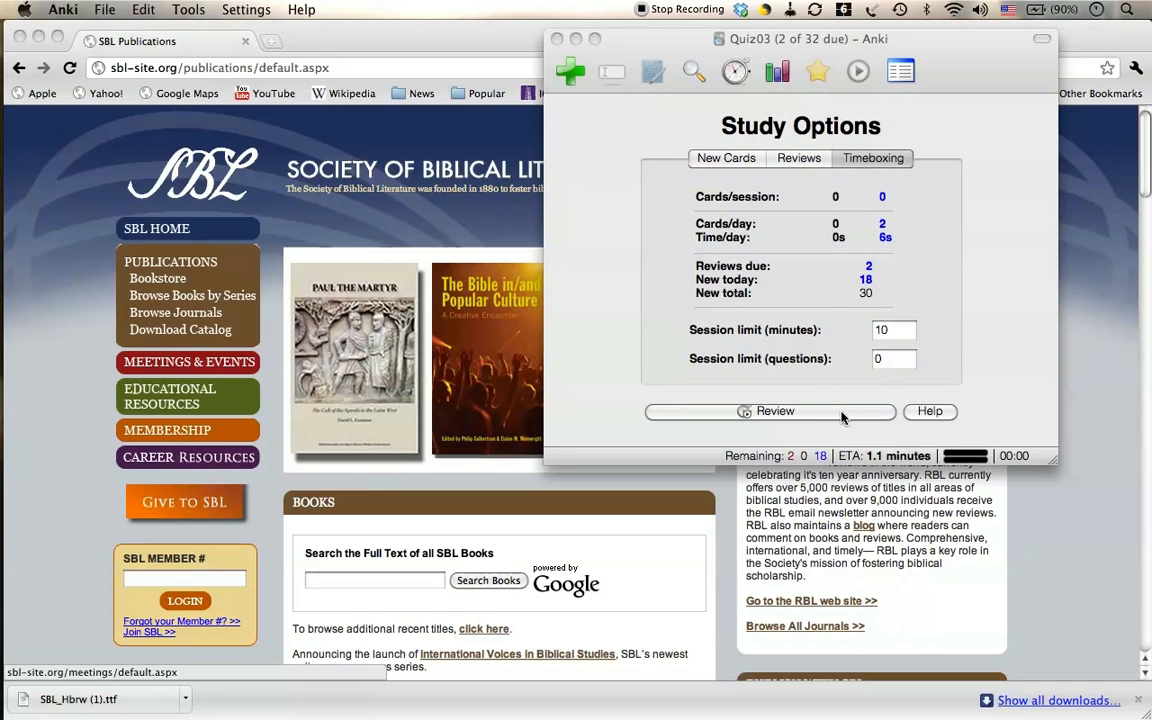
pyautogui.click(770, 412)
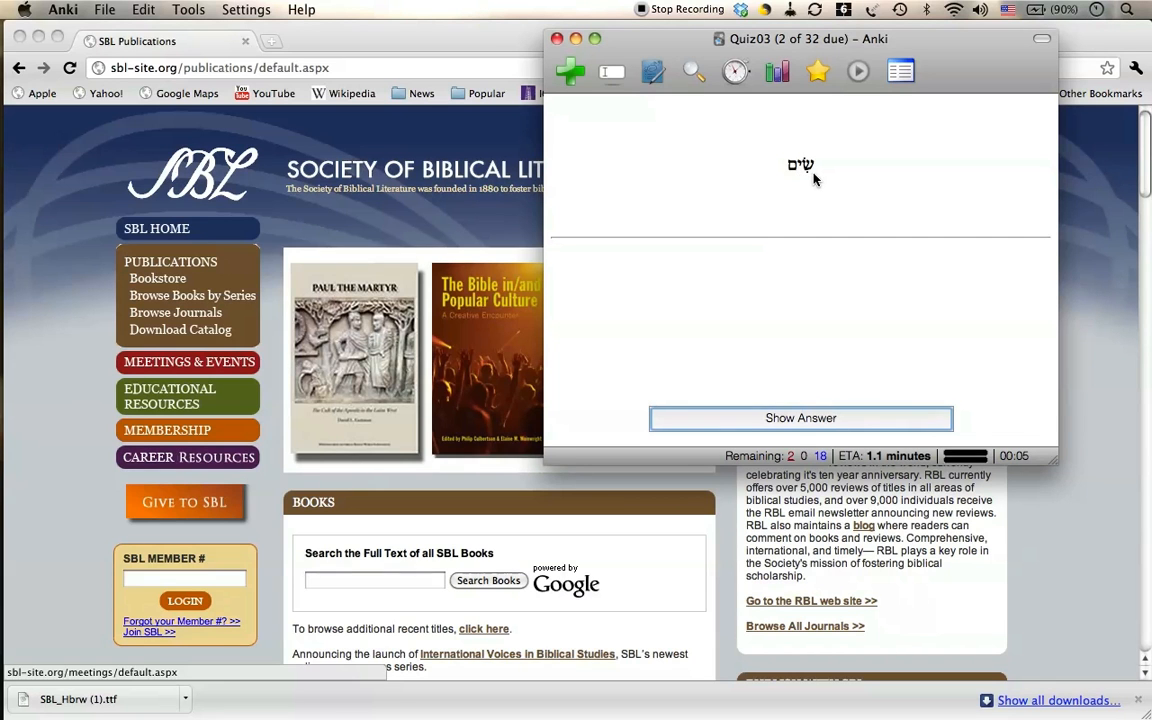
pyautogui.moveTo(810, 184)
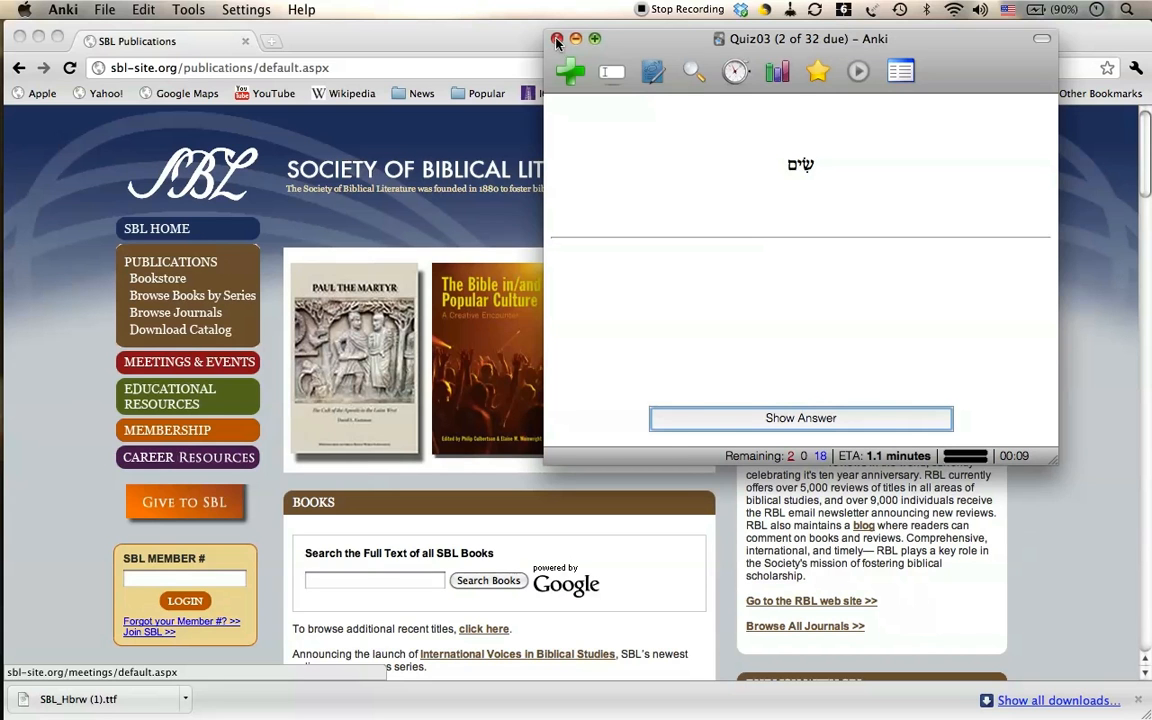
pyautogui.click(558, 40)
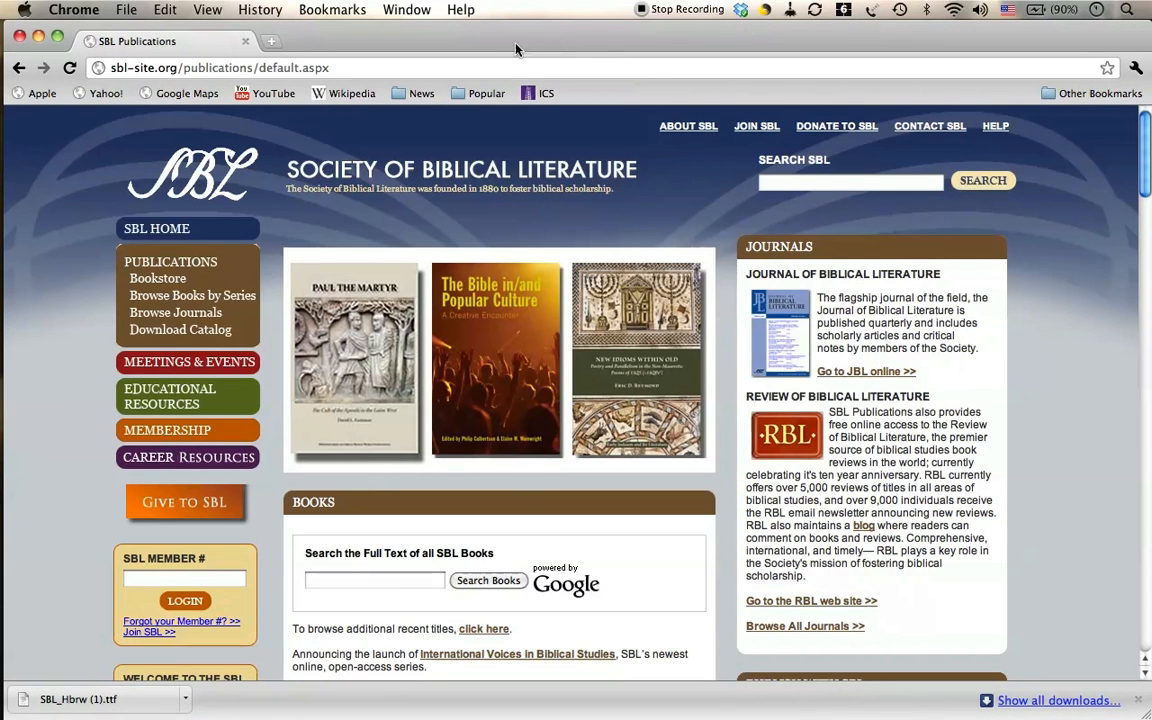
pyautogui.moveTo(458, 42)
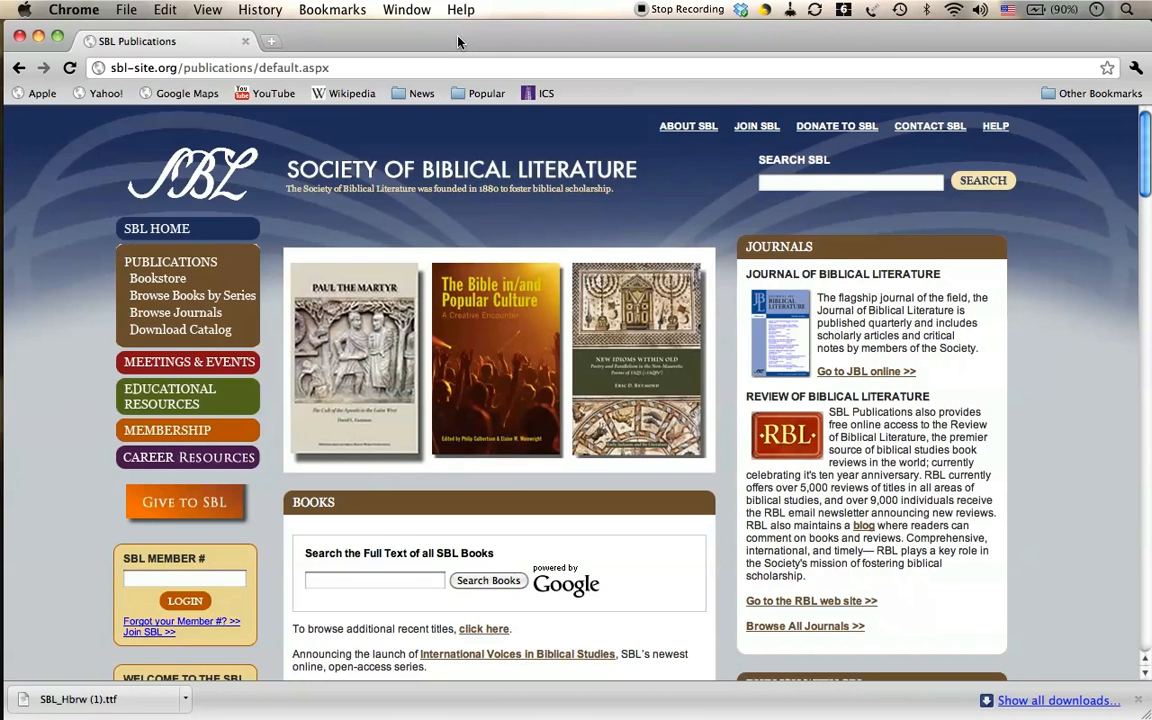
pyautogui.moveTo(632, 32)
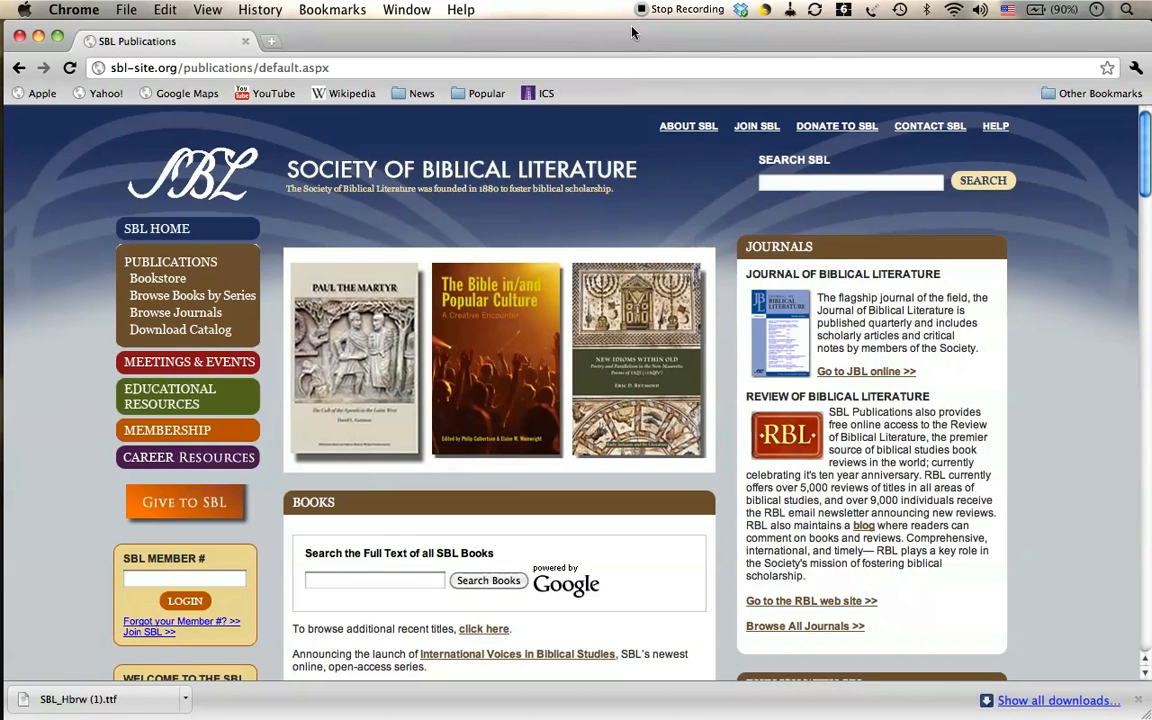